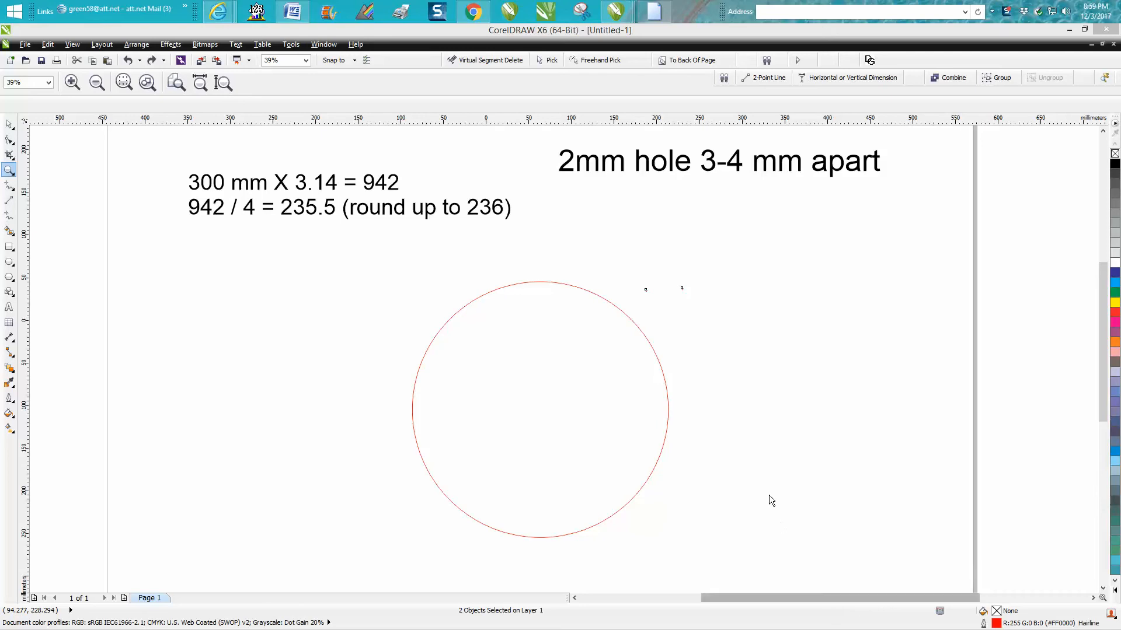
mouse_move(421, 341)
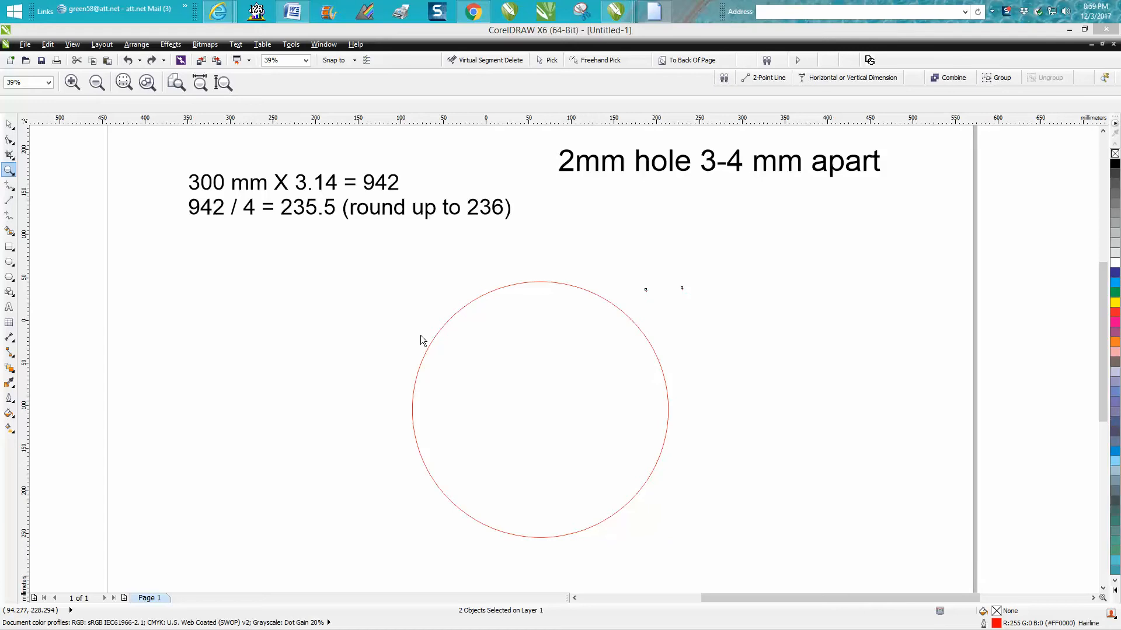
mouse_move(663, 279)
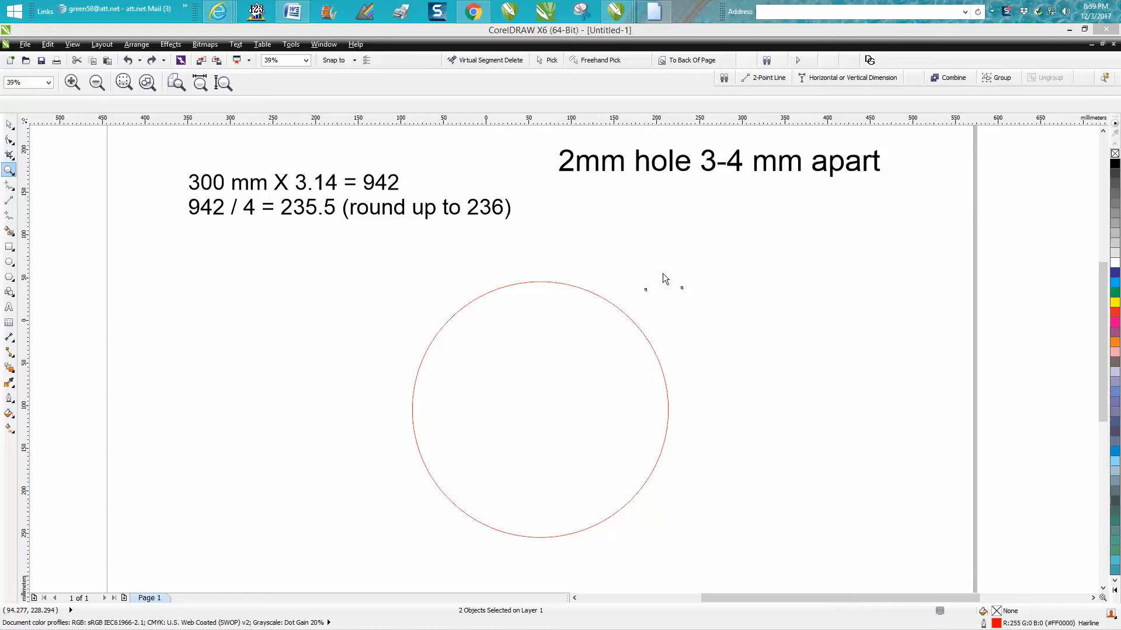
mouse_move(624, 247)
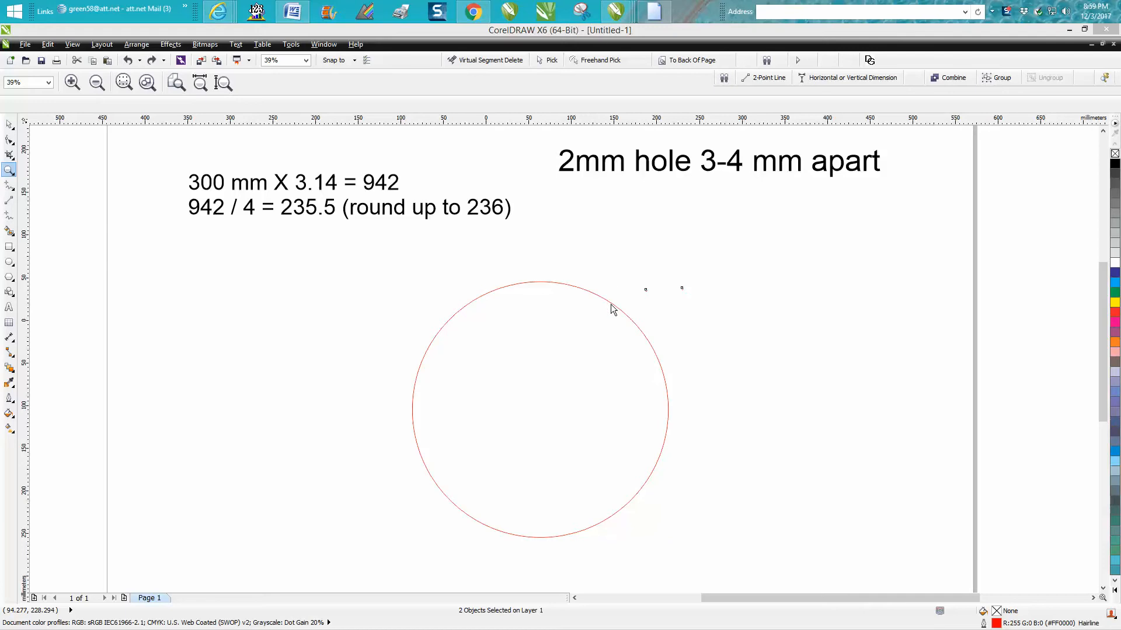
mouse_move(576, 178)
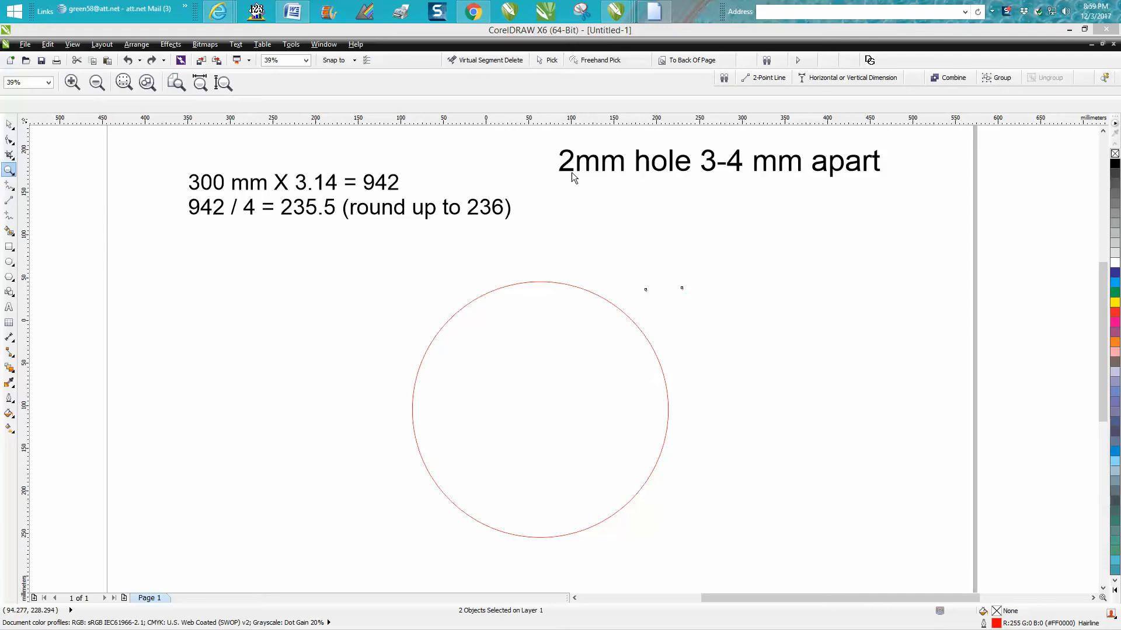
mouse_move(704, 176)
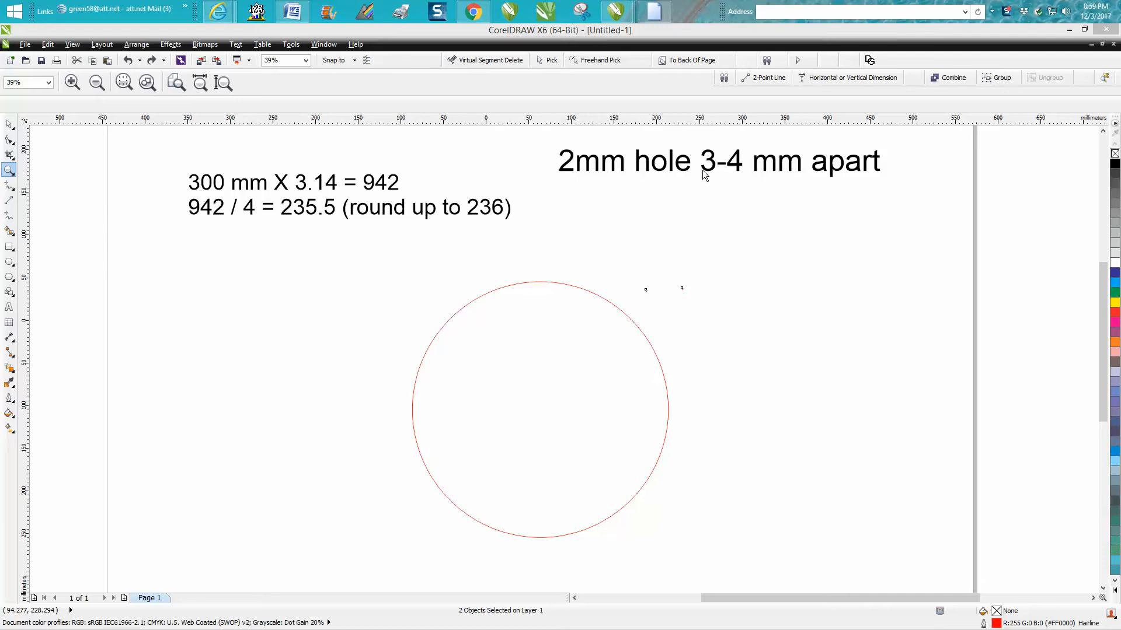
mouse_move(778, 285)
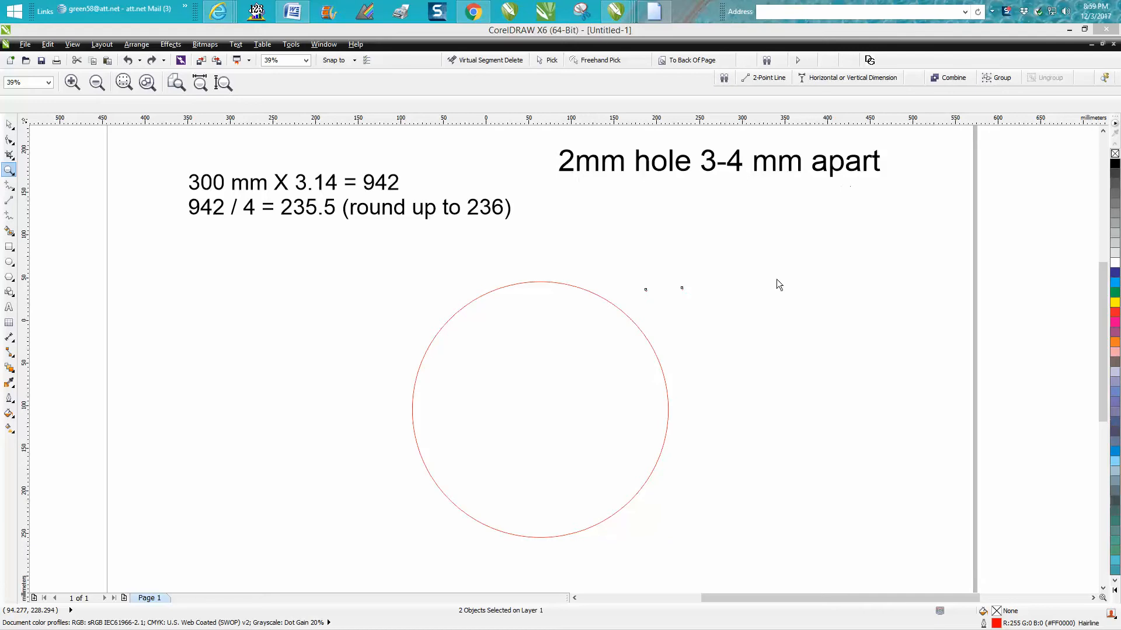
mouse_move(622, 318)
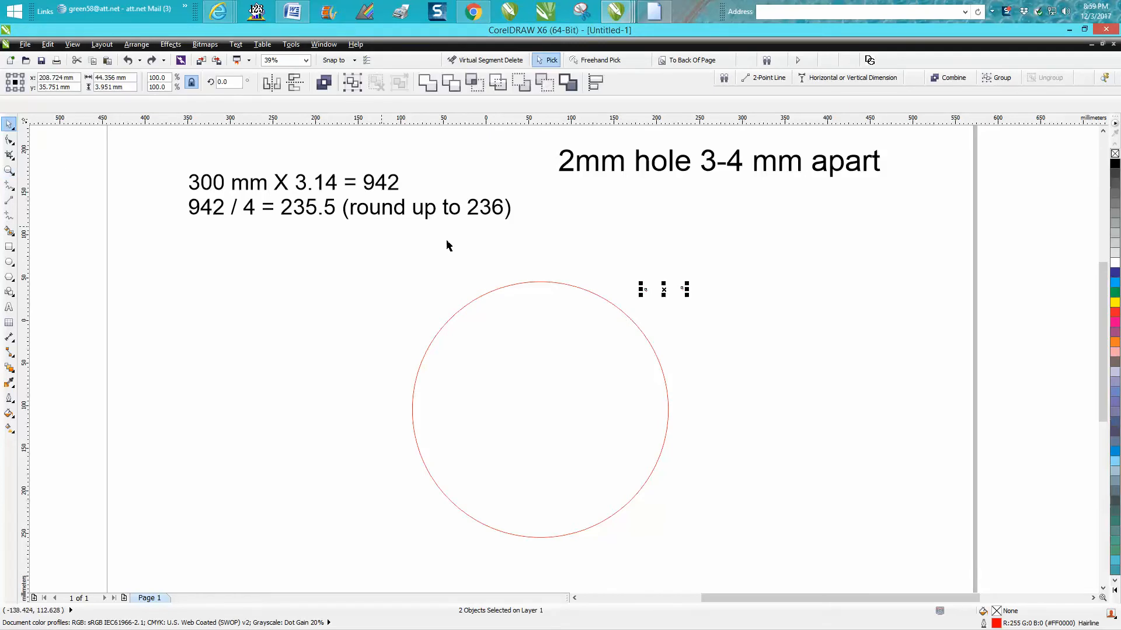
Select both small hole circles and open the Blend docker from Effects
left_click(538, 410)
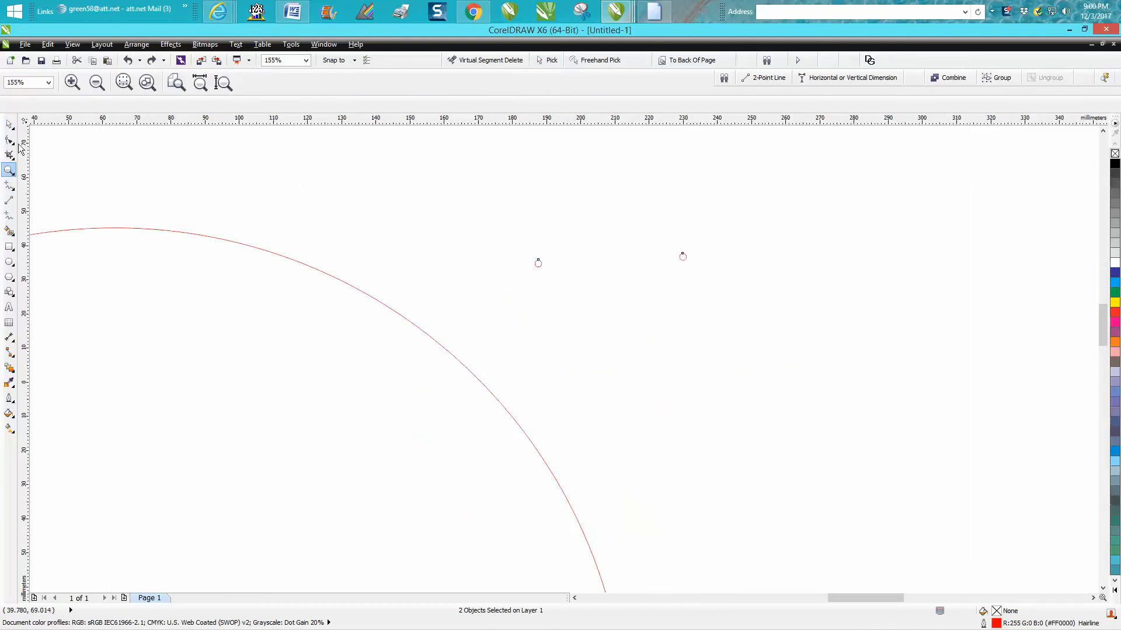
left_click(10, 124)
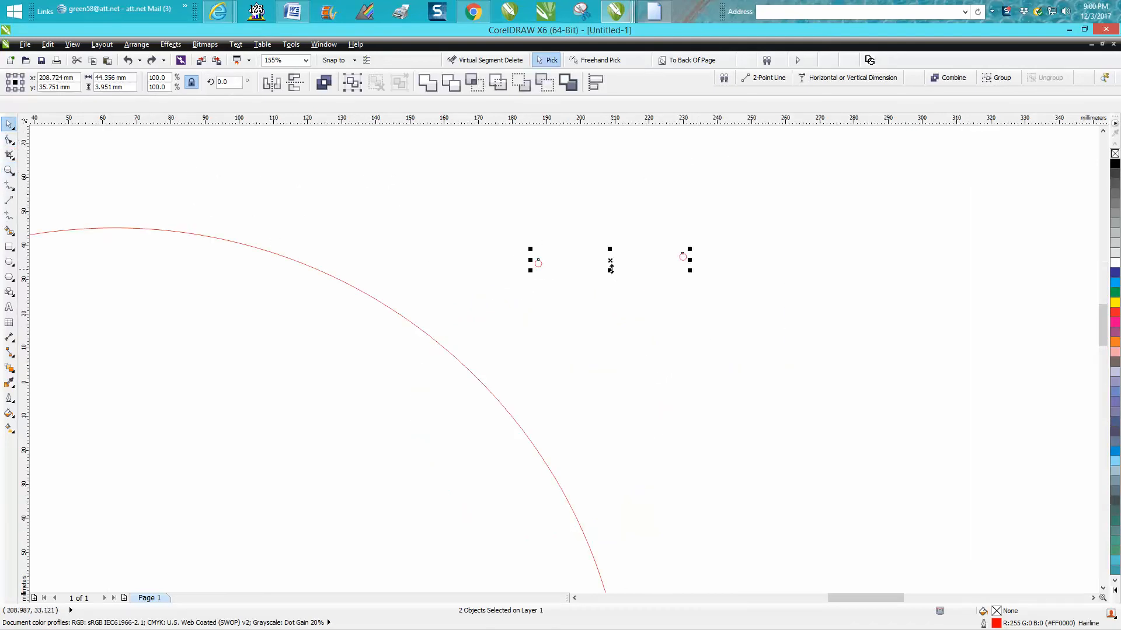
left_click(170, 44)
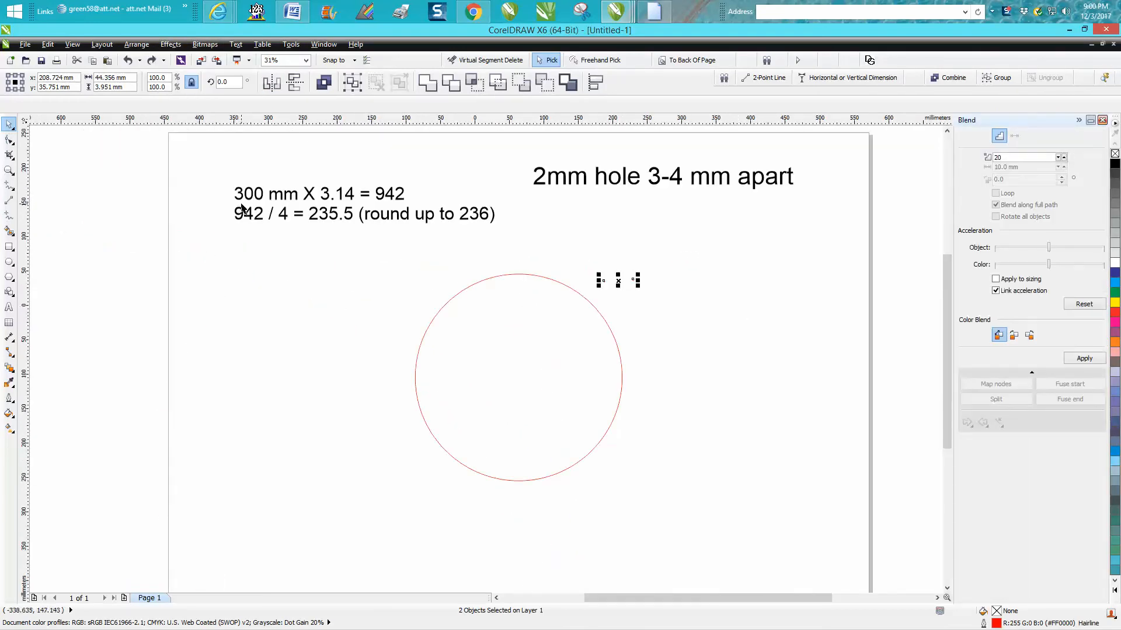
mouse_move(316, 201)
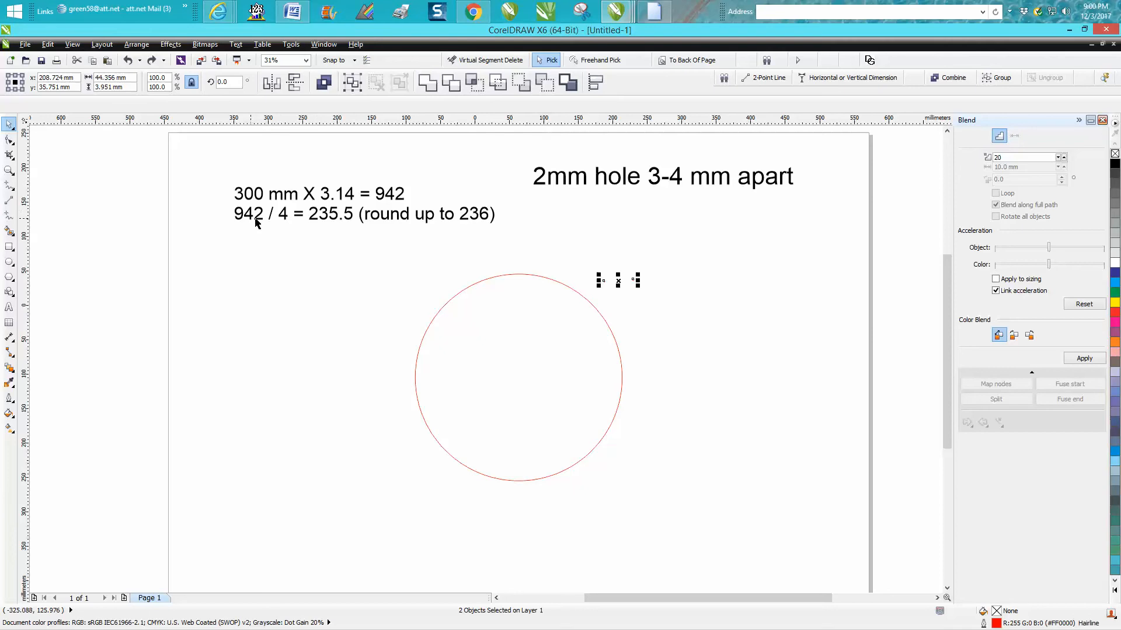
mouse_move(286, 220)
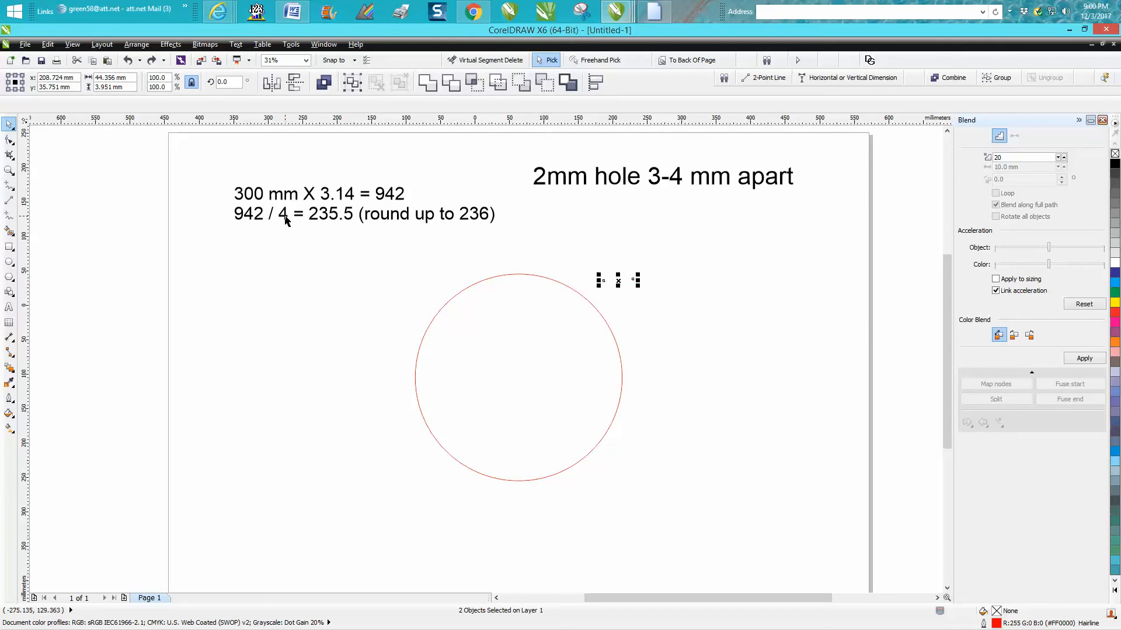
mouse_move(338, 220)
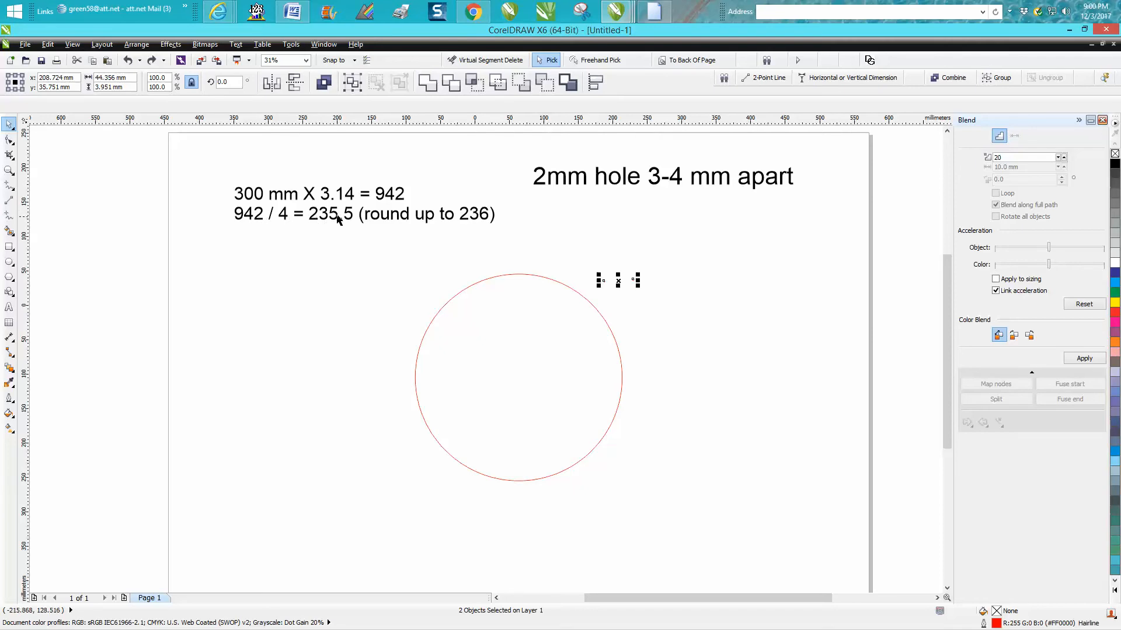
mouse_move(450, 222)
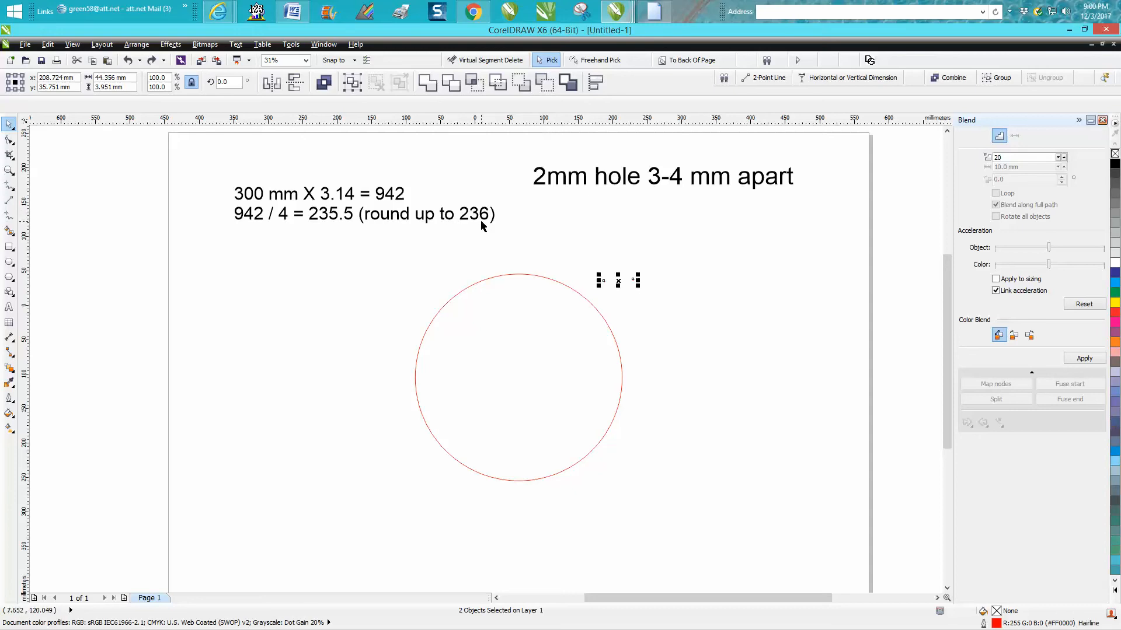
mouse_move(351, 224)
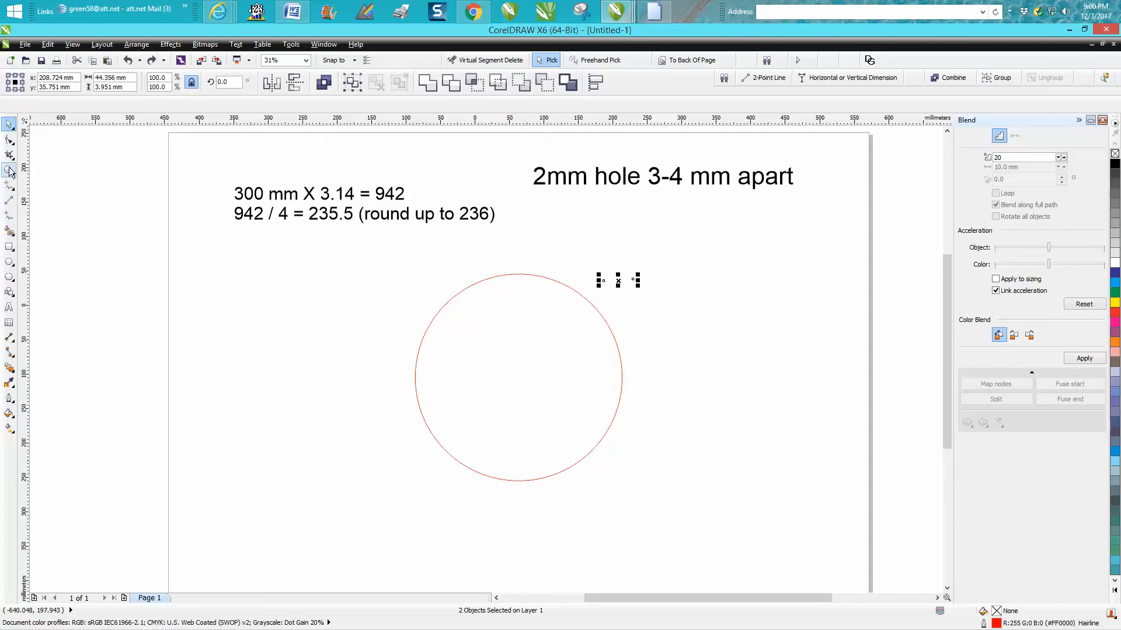
Blend the two holes with 234 steps and attach the blend to the large circle path
left_click(10, 170)
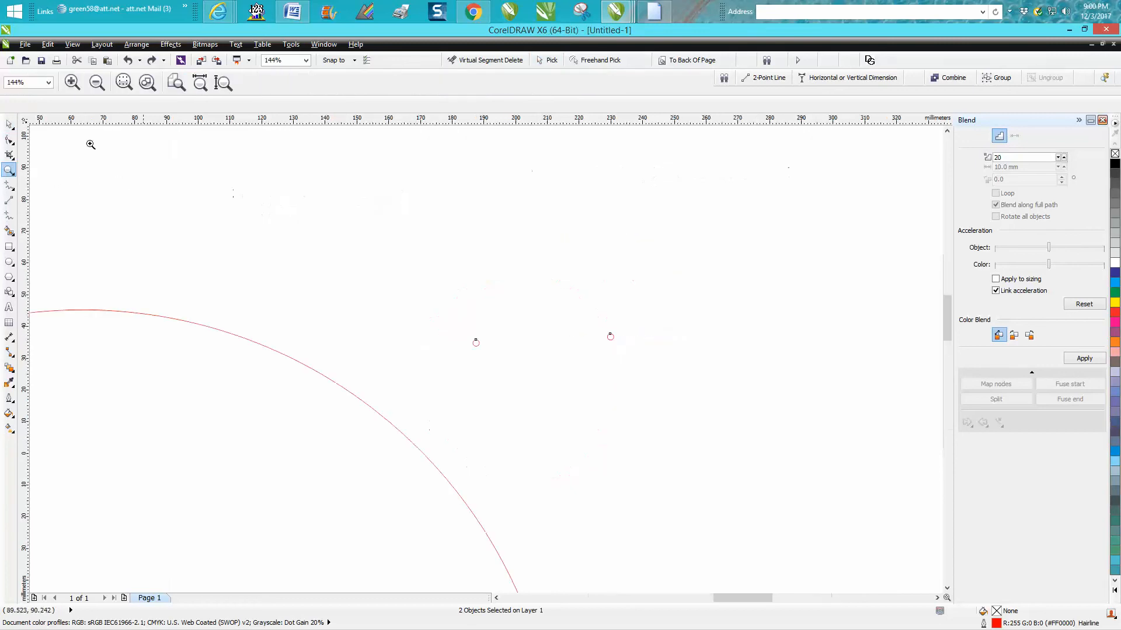
left_click(10, 124)
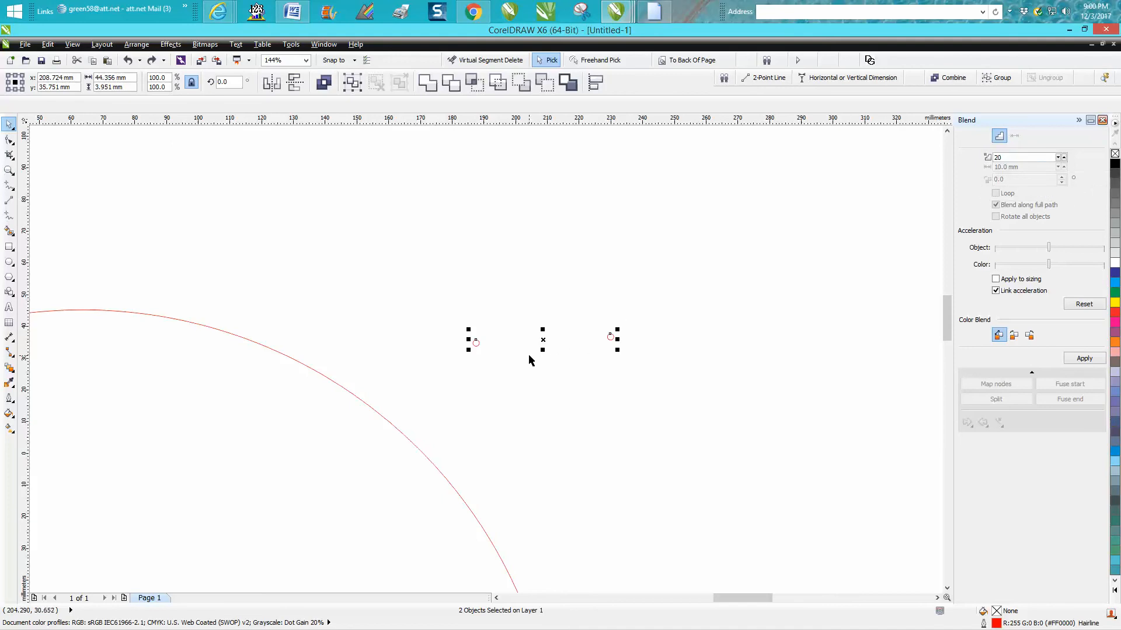
mouse_move(491, 342)
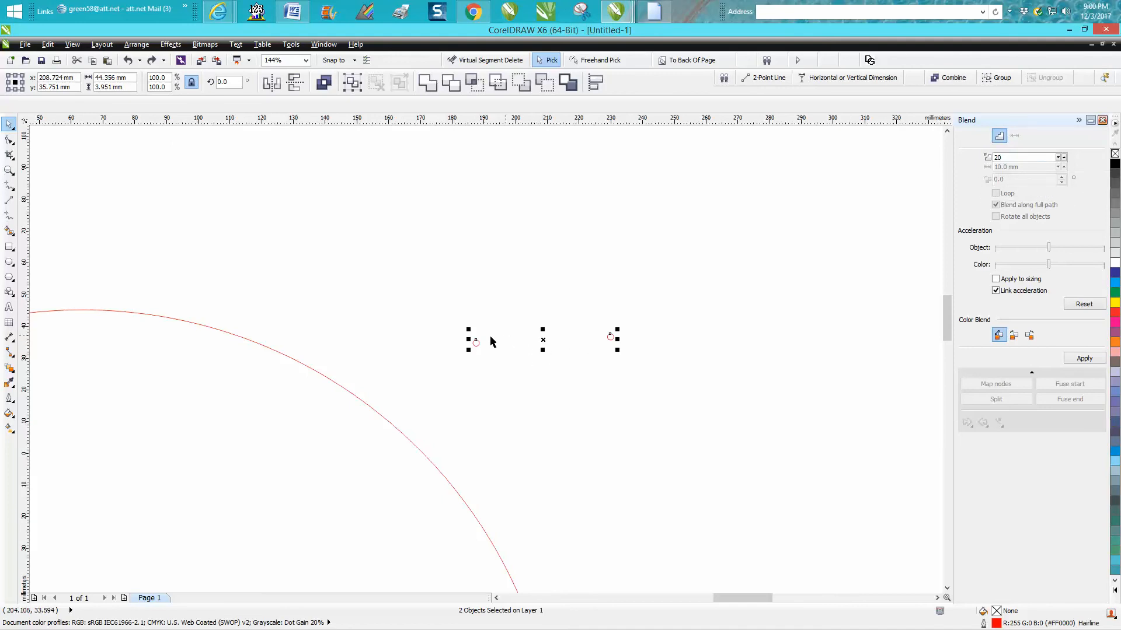
mouse_move(490, 372)
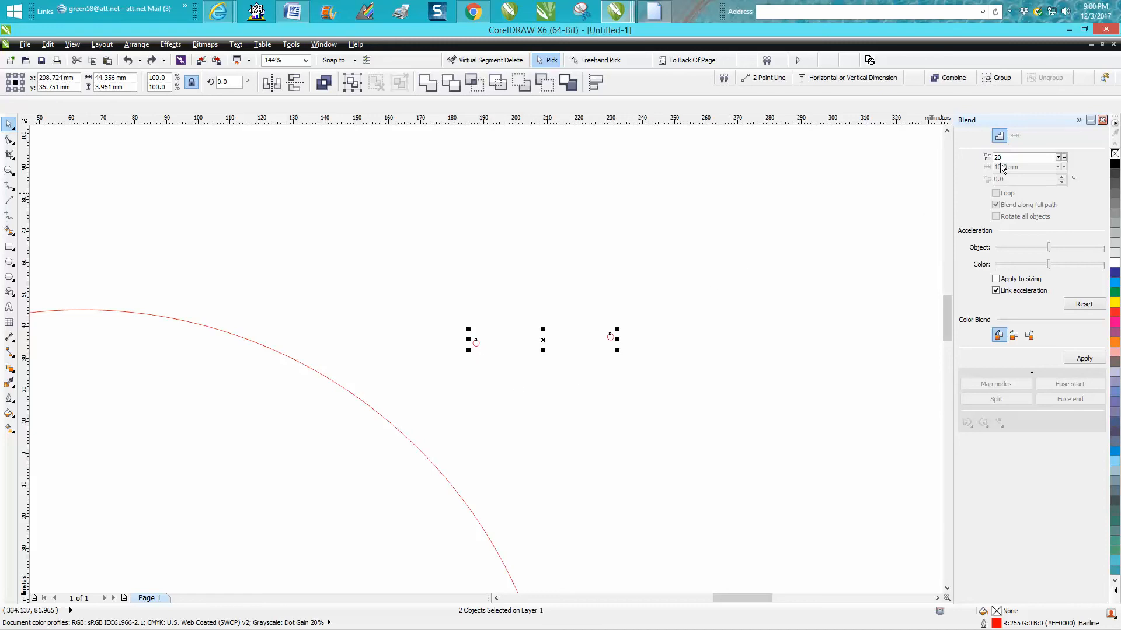
type("234")
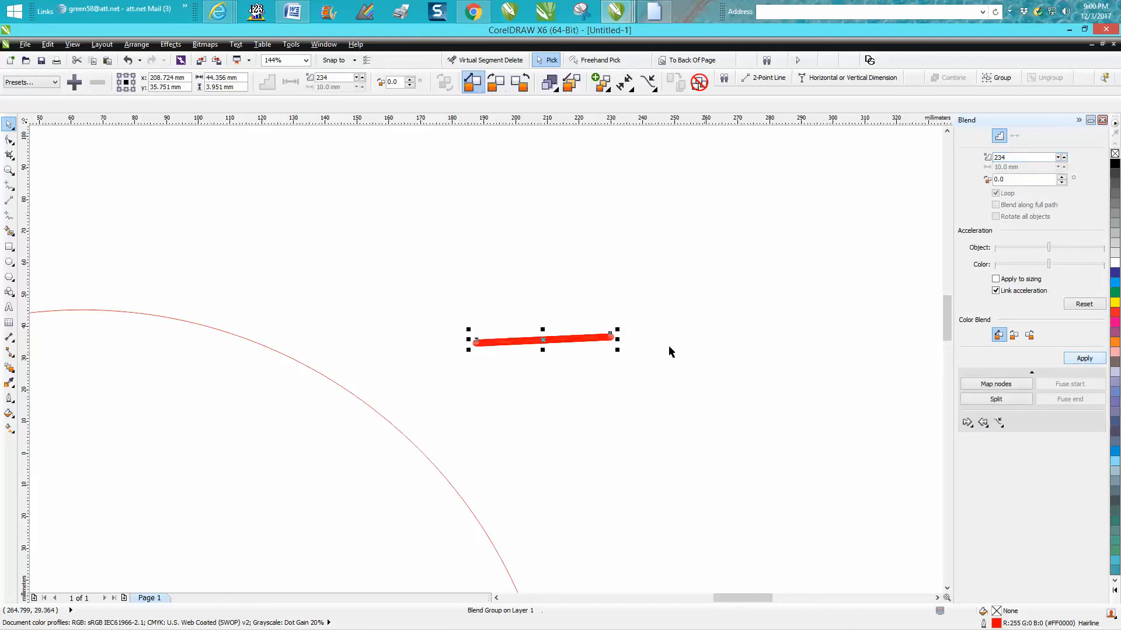
left_click(999, 422)
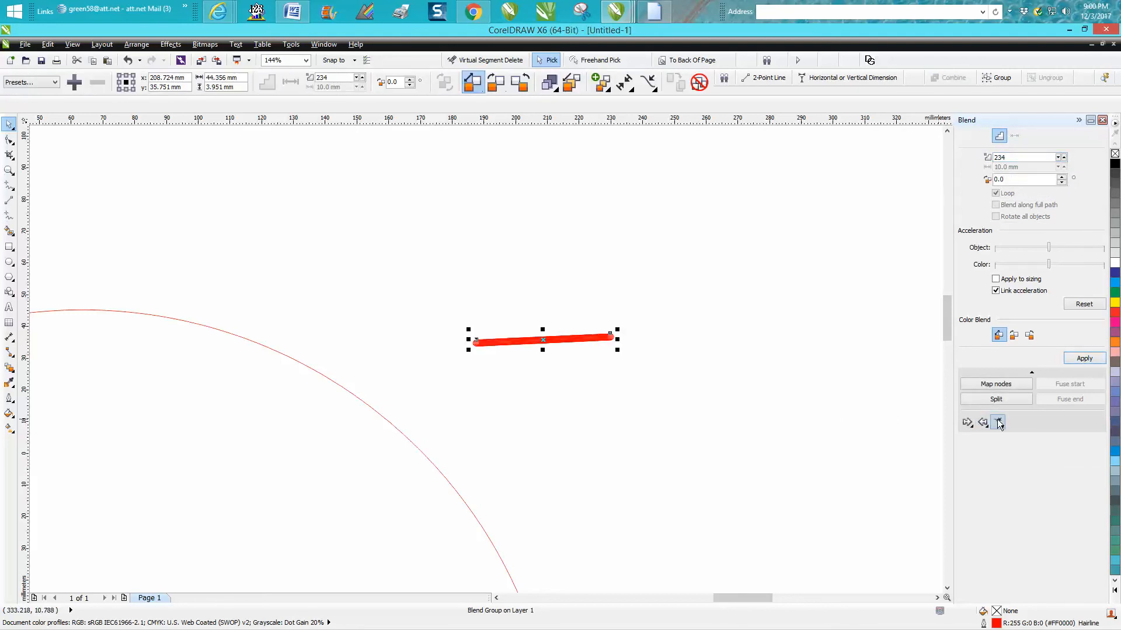
left_click(998, 421)
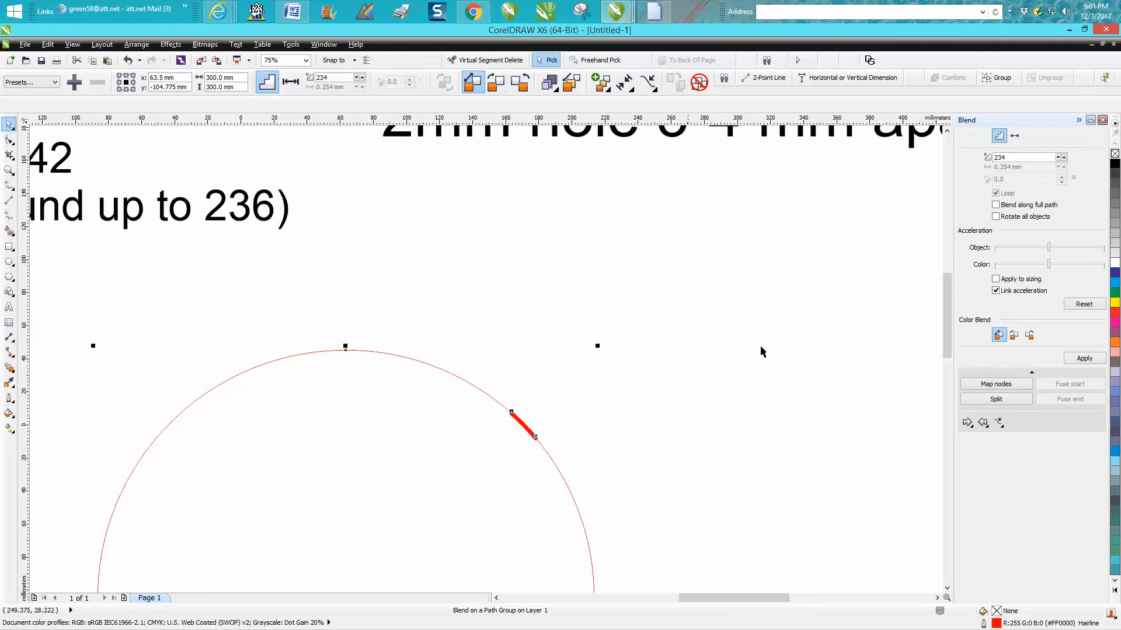
mouse_move(995, 205)
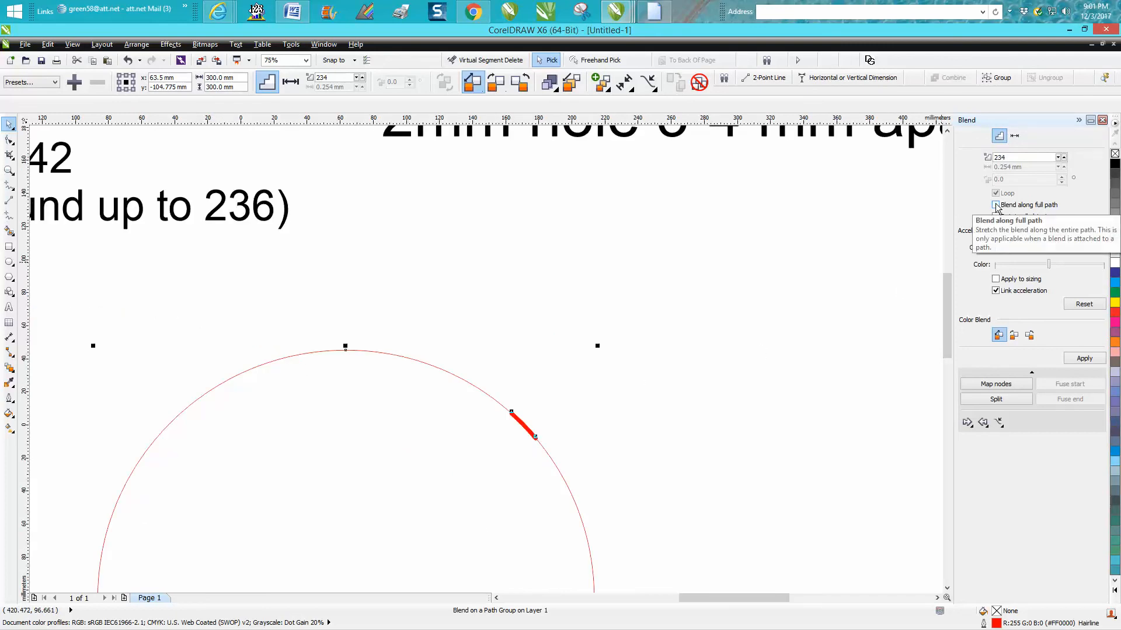
Enable 'Blend along full path' and apply it to ring the circle with holes
left_click(996, 205)
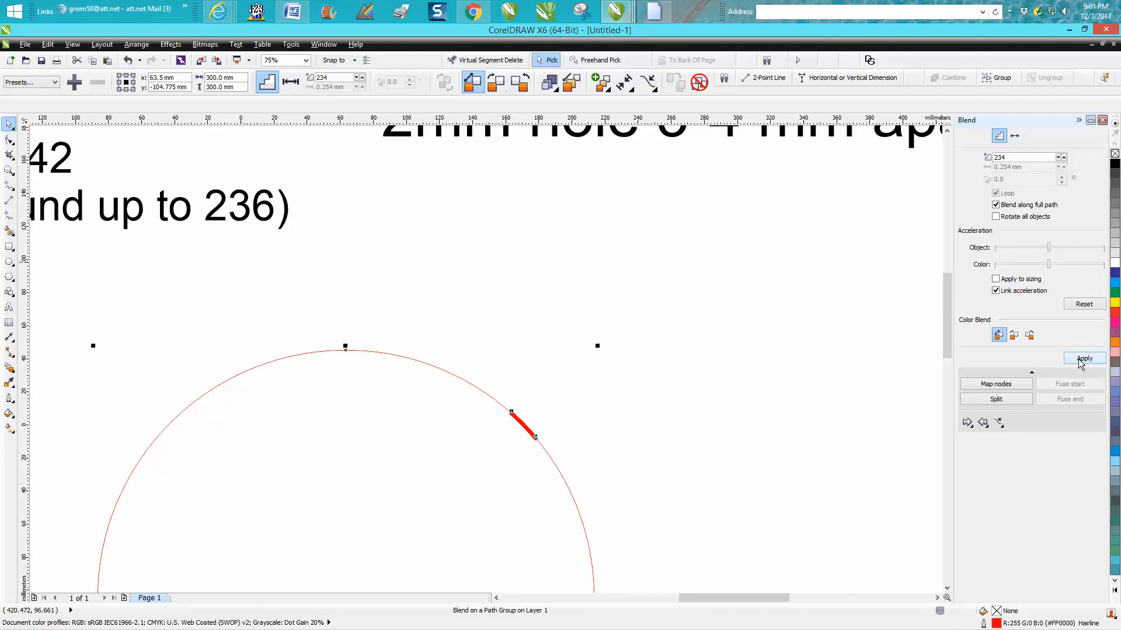
left_click(1082, 358)
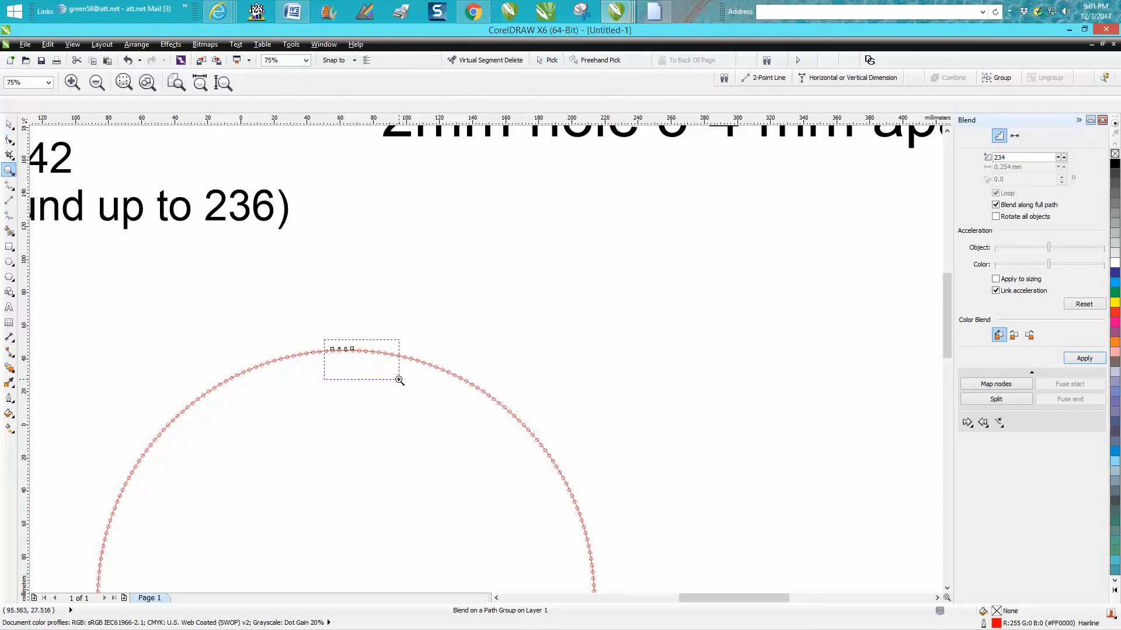
Zoom to the top holes and dimension two adjacent hole centres at 3.99 mm
left_click_drag(329, 340, 401, 379)
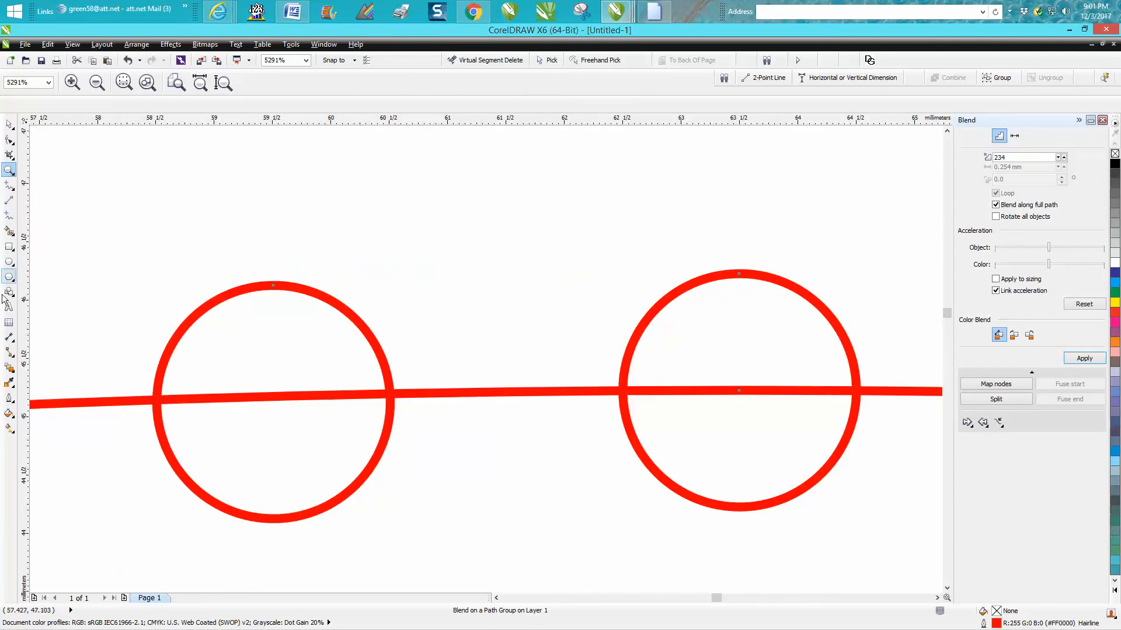
left_click(10, 336)
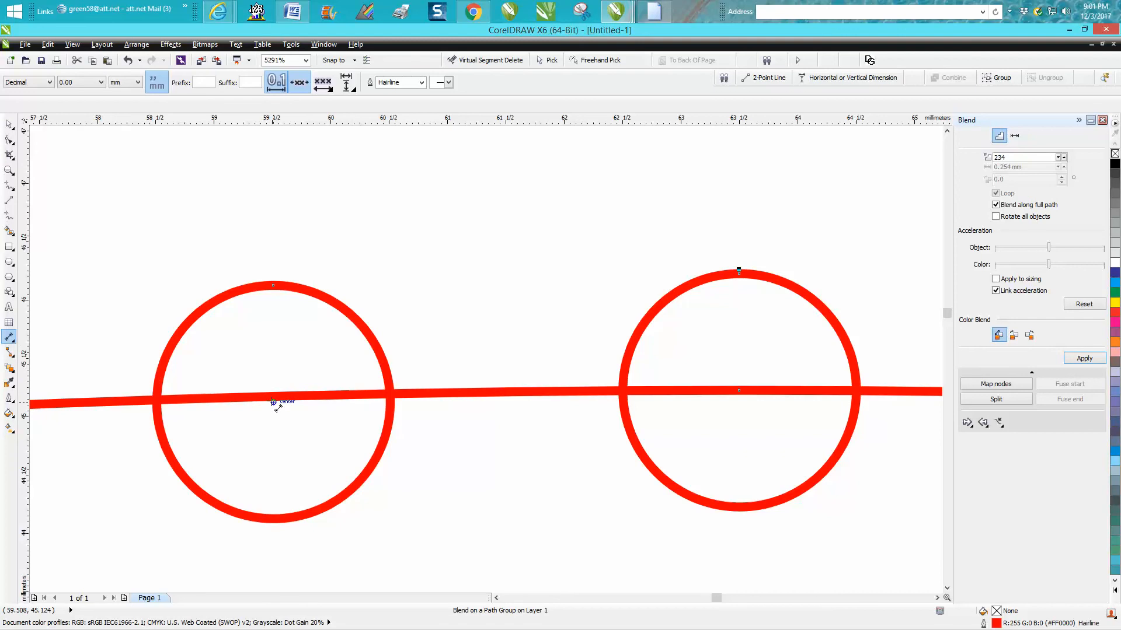
left_click_drag(275, 401, 726, 404)
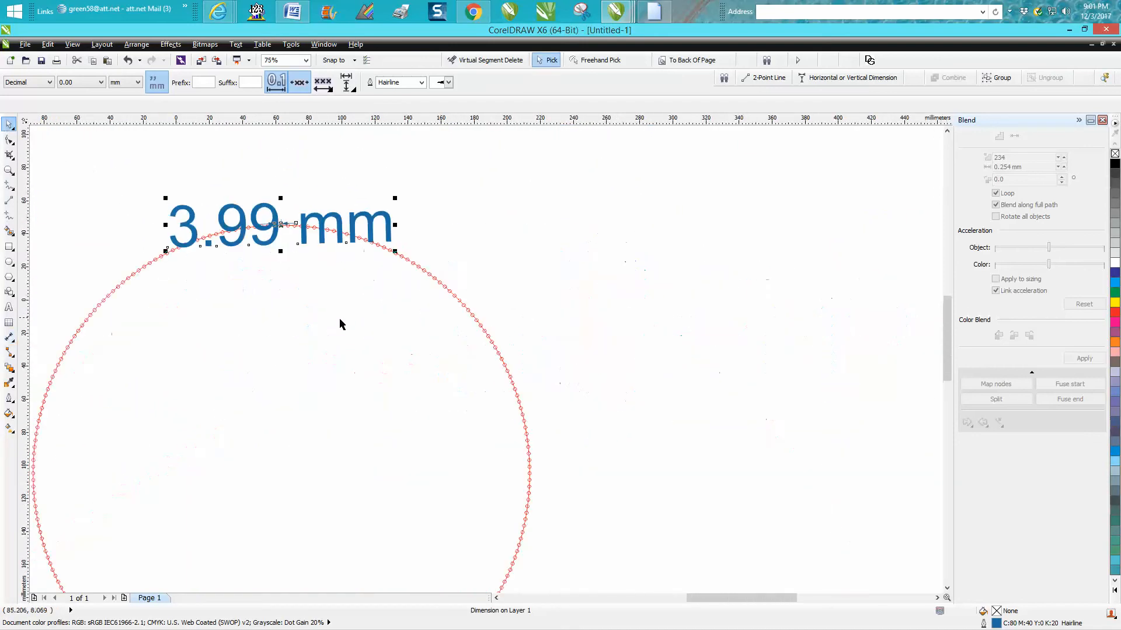
mouse_move(265, 305)
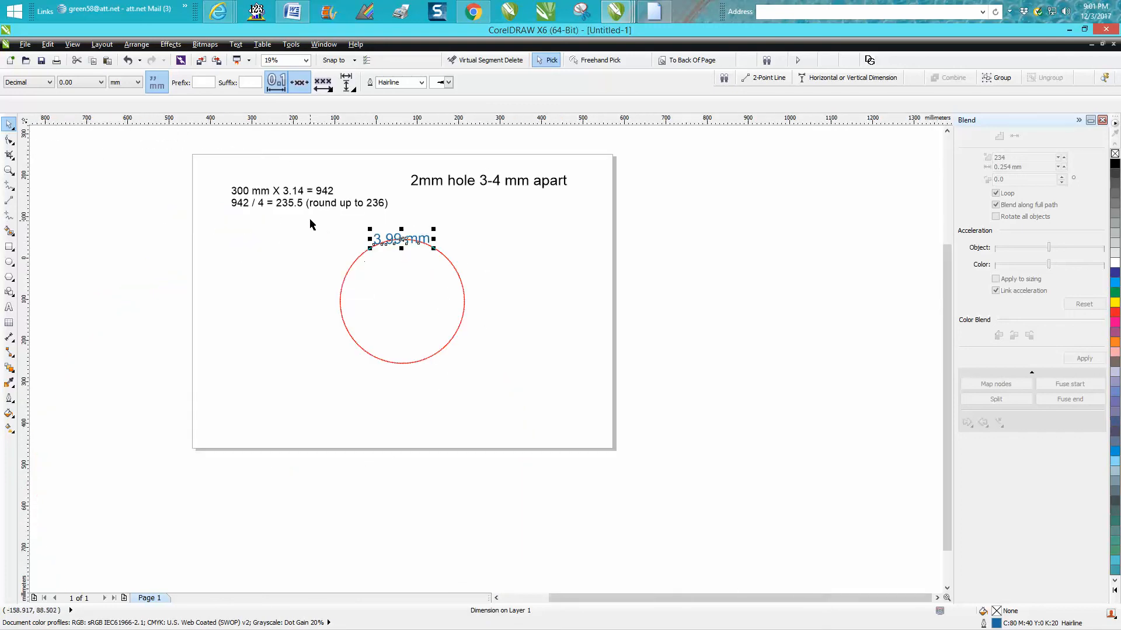
mouse_move(514, 201)
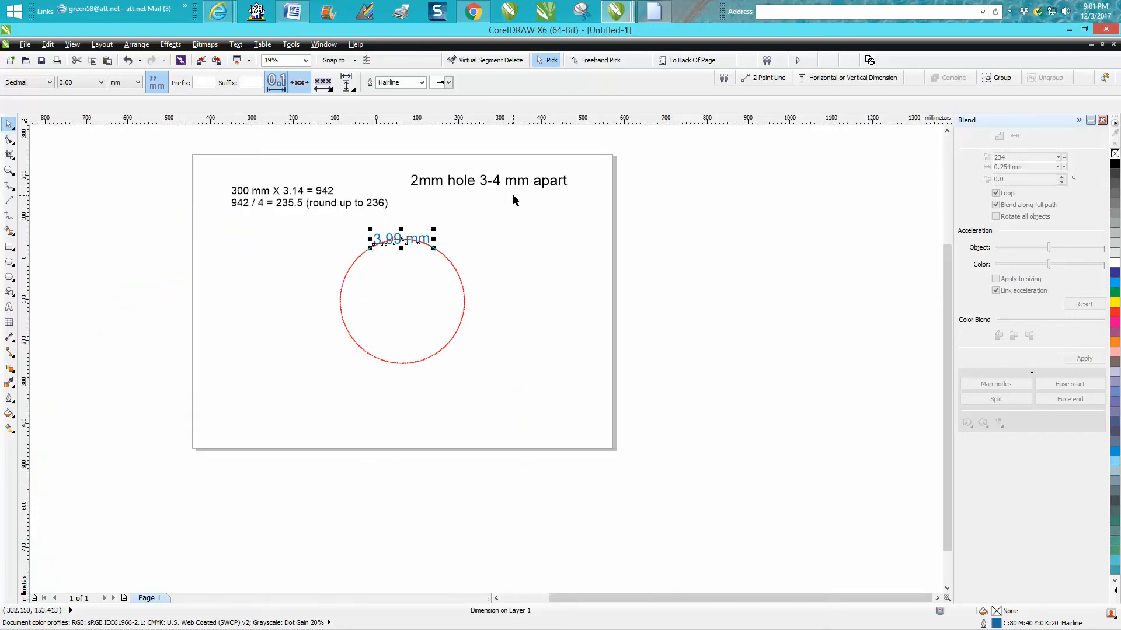
mouse_move(67, 190)
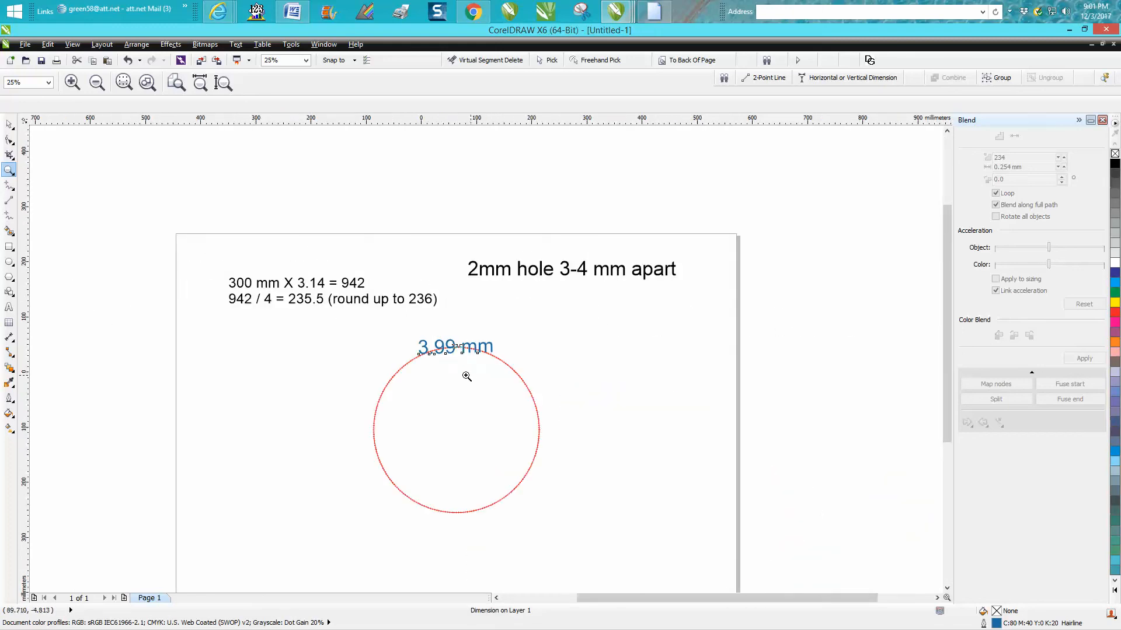
mouse_move(359, 361)
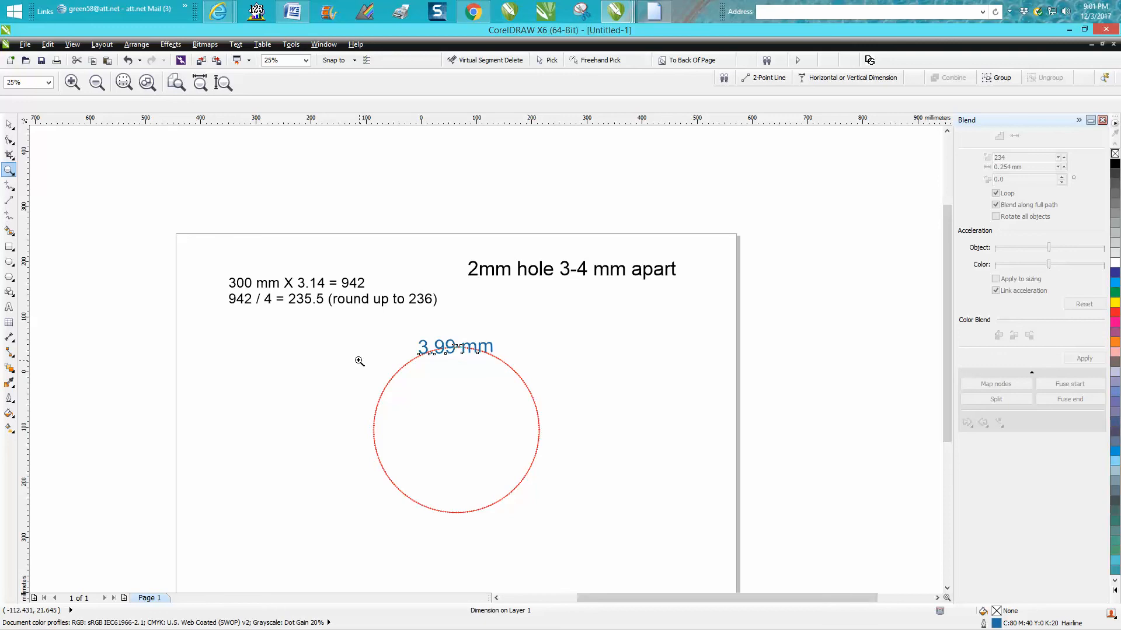
mouse_move(396, 382)
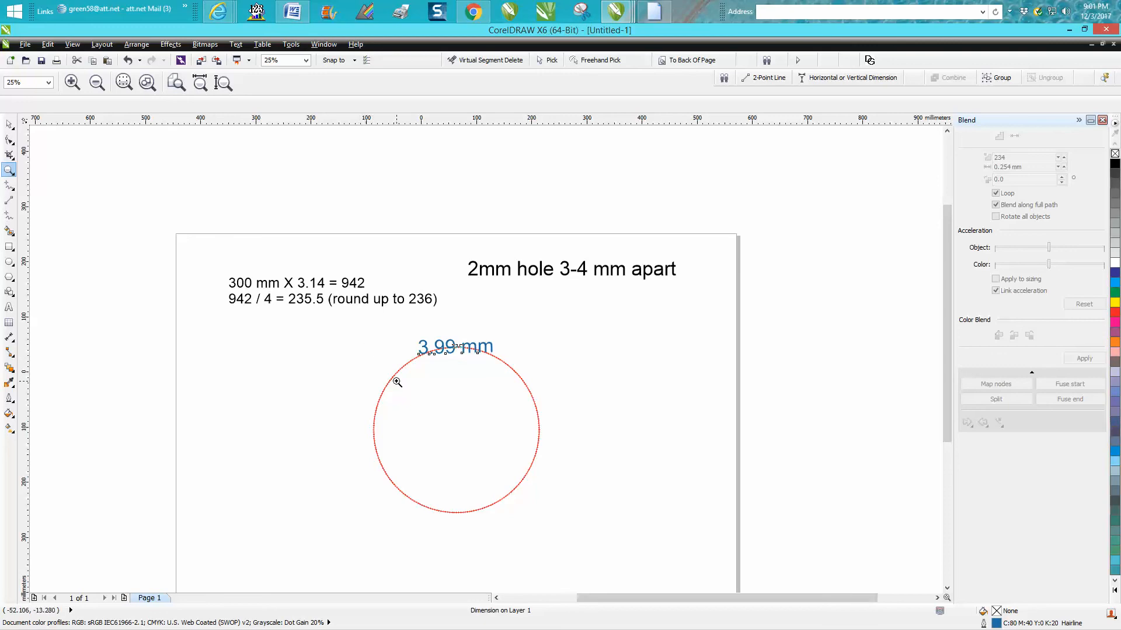
mouse_move(381, 356)
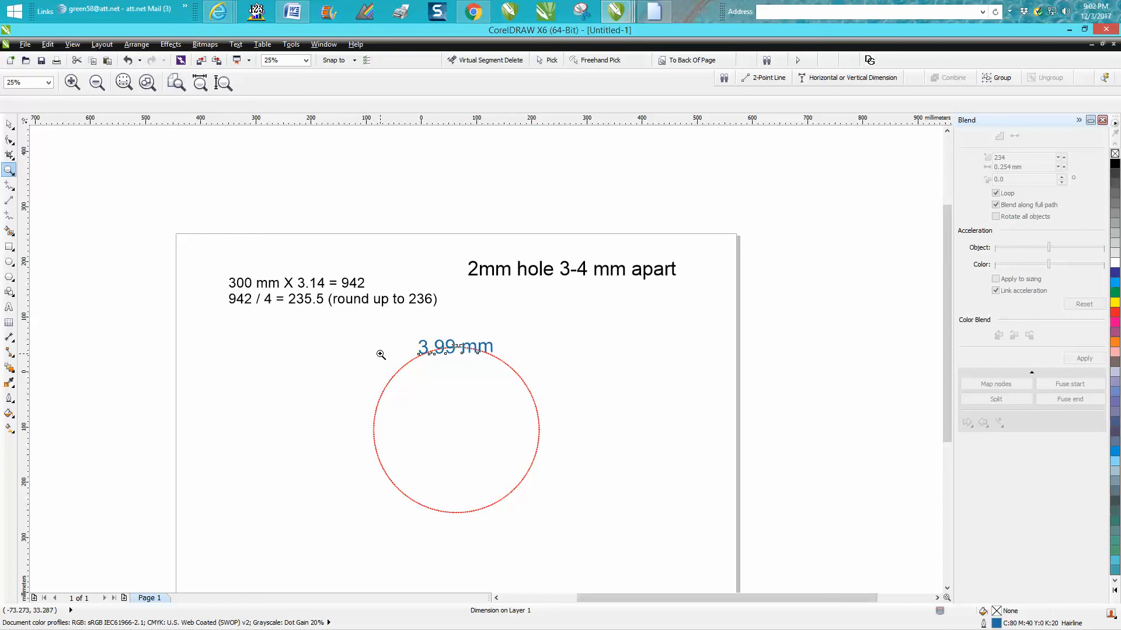
mouse_move(469, 331)
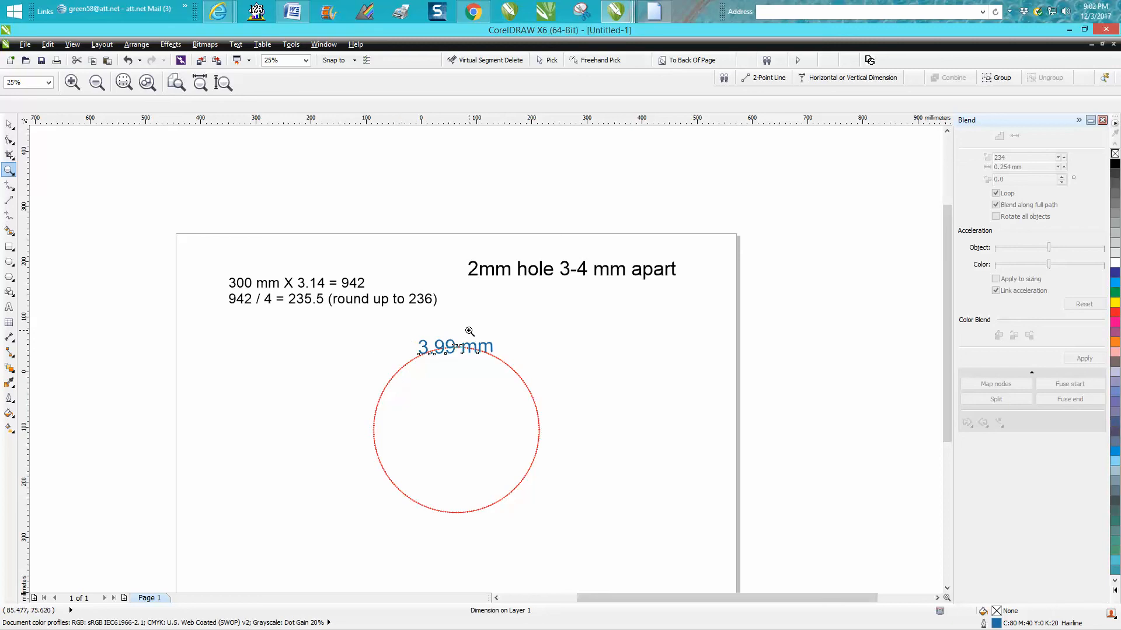